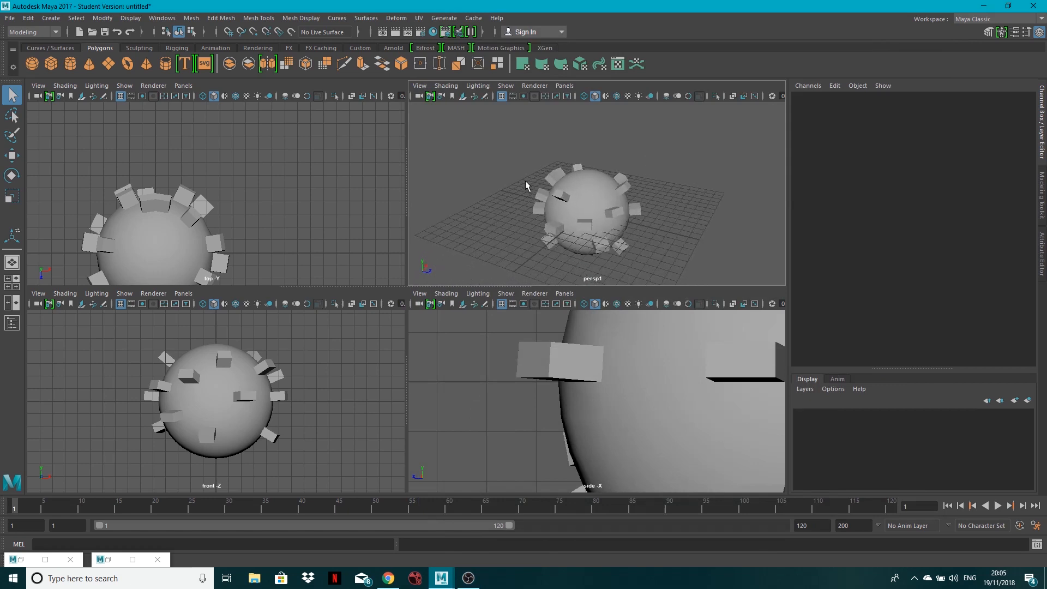
mouse_move(560, 199)
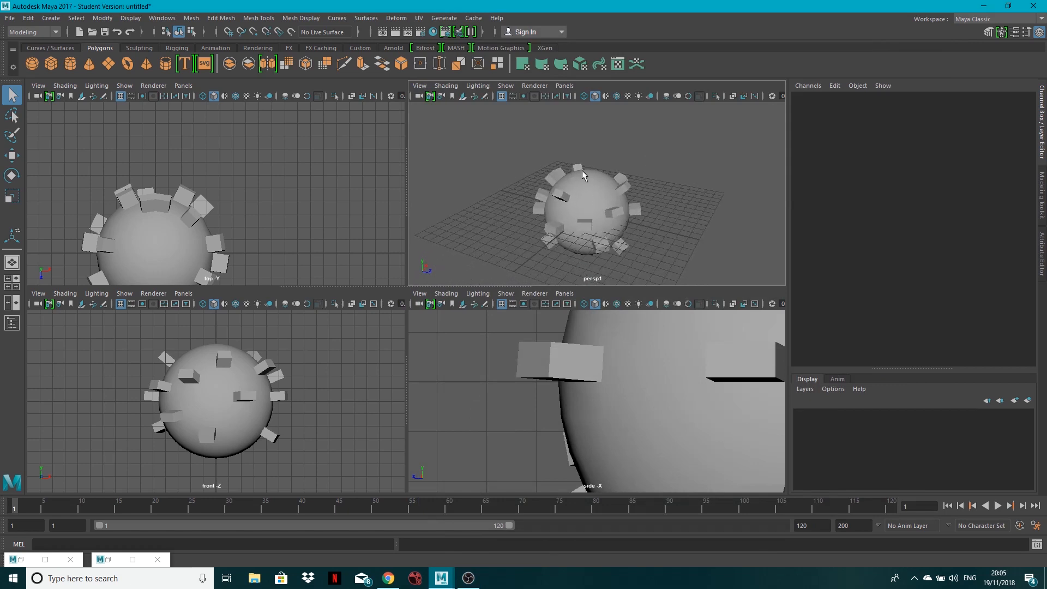
Select the spiked sphere pSphere1 in the viewport.
left_click(583, 207)
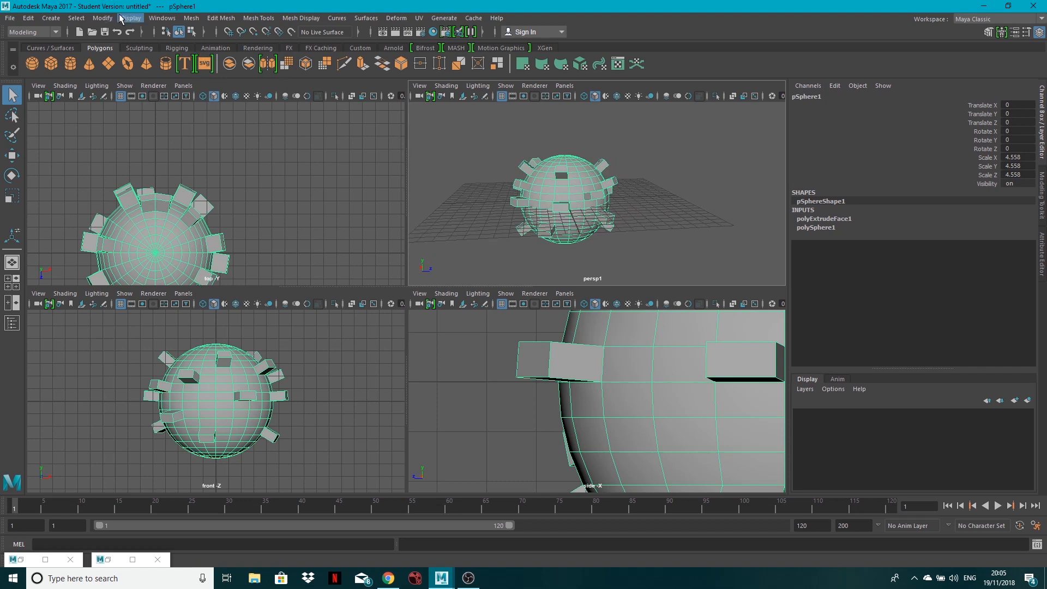
Enable Heads Up Display Poly Count so vert, edge, face, tri and UV counts show in every view.
left_click(161, 17)
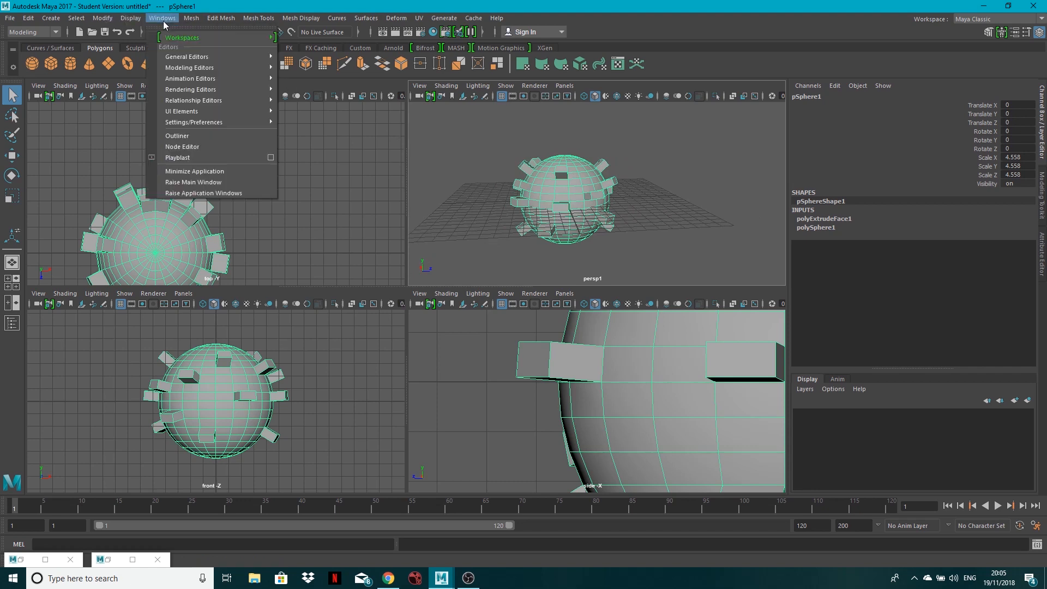
left_click(128, 17)
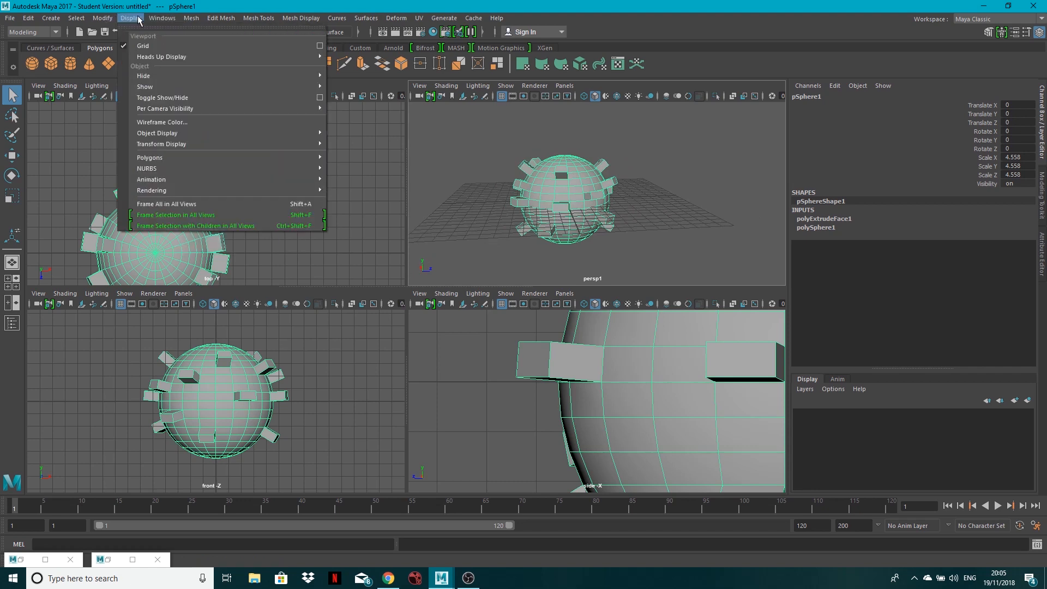
mouse_move(162, 57)
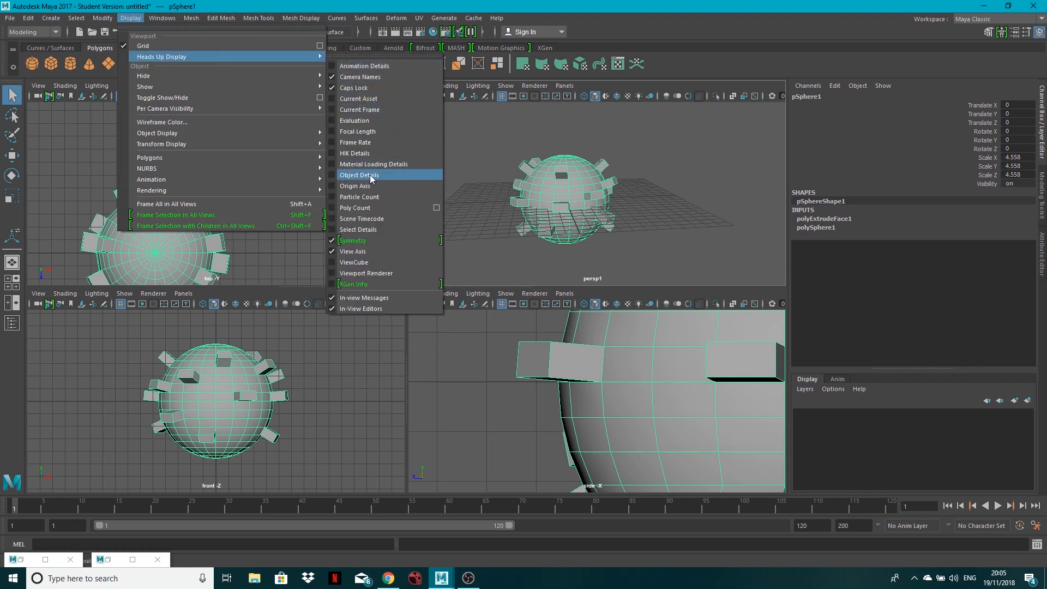
mouse_move(367, 196)
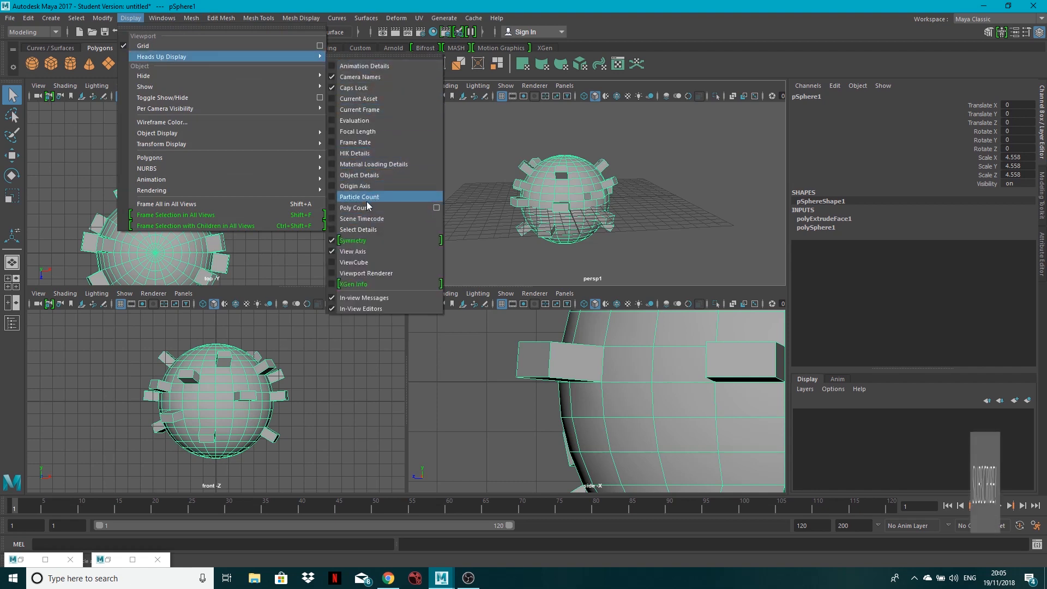
left_click(358, 207)
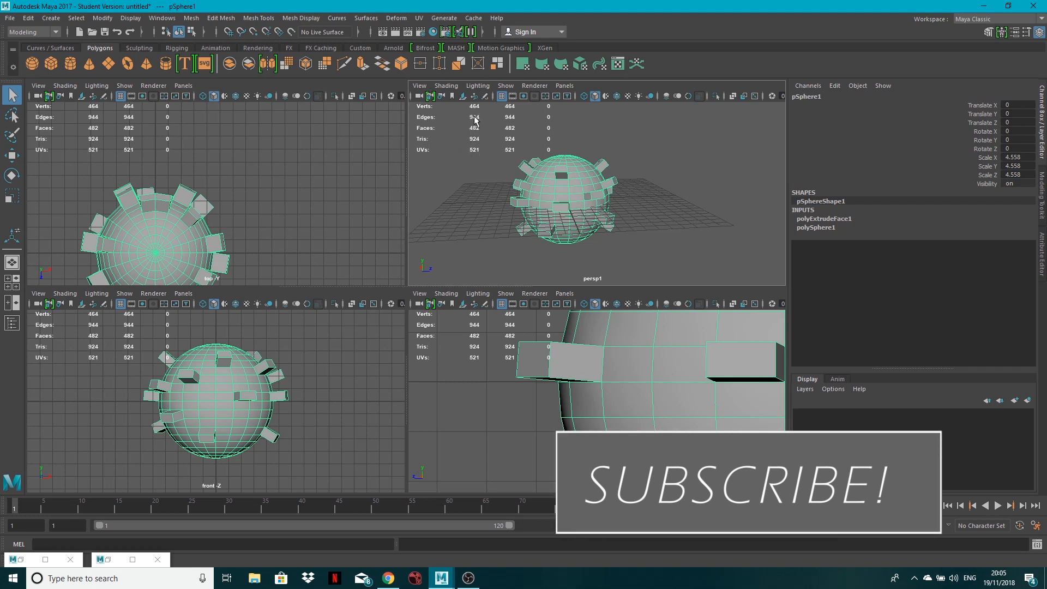
mouse_move(474, 148)
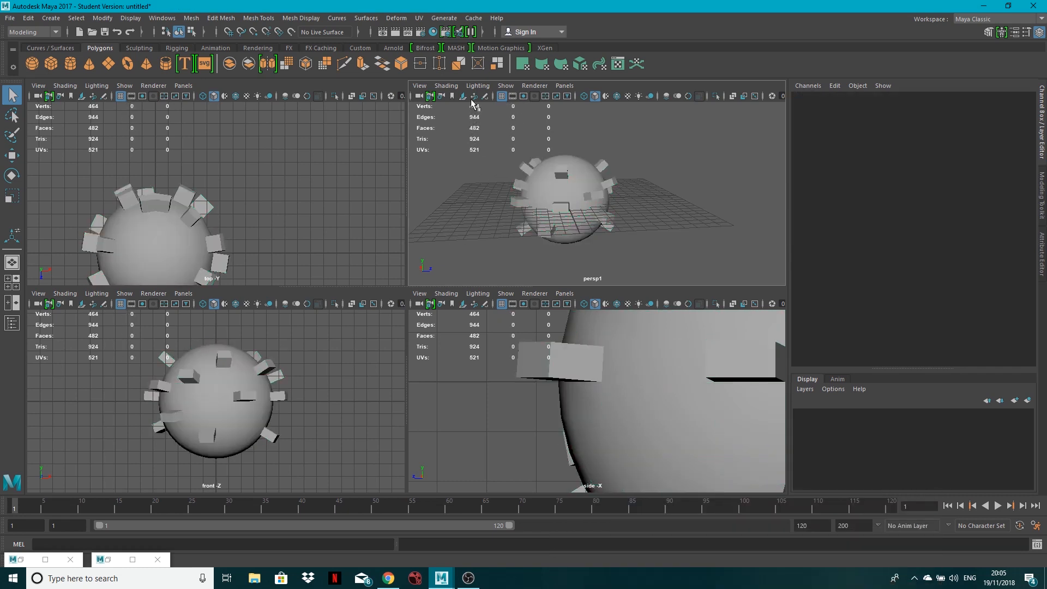
mouse_move(479, 157)
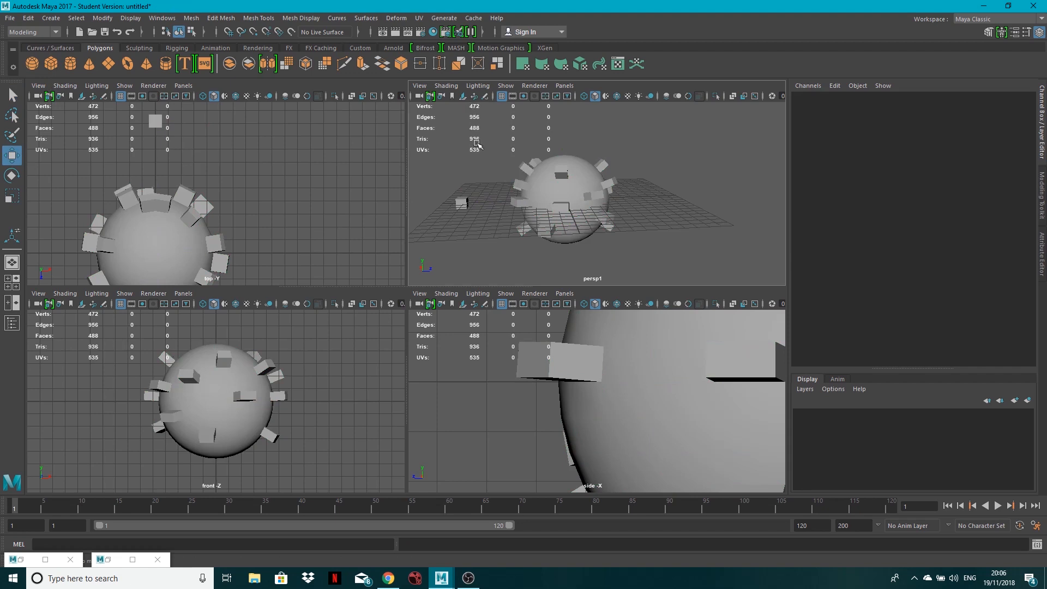
Place a small polygon cube beside the sphere, raising totals to 472 verts and 488 faces.
left_click(460, 202)
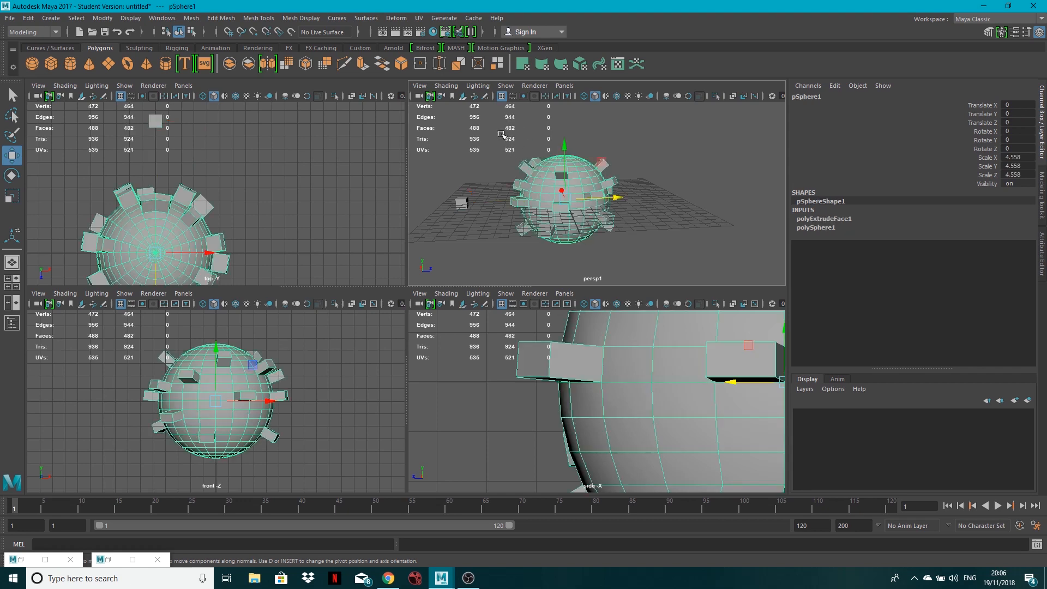
mouse_move(524, 235)
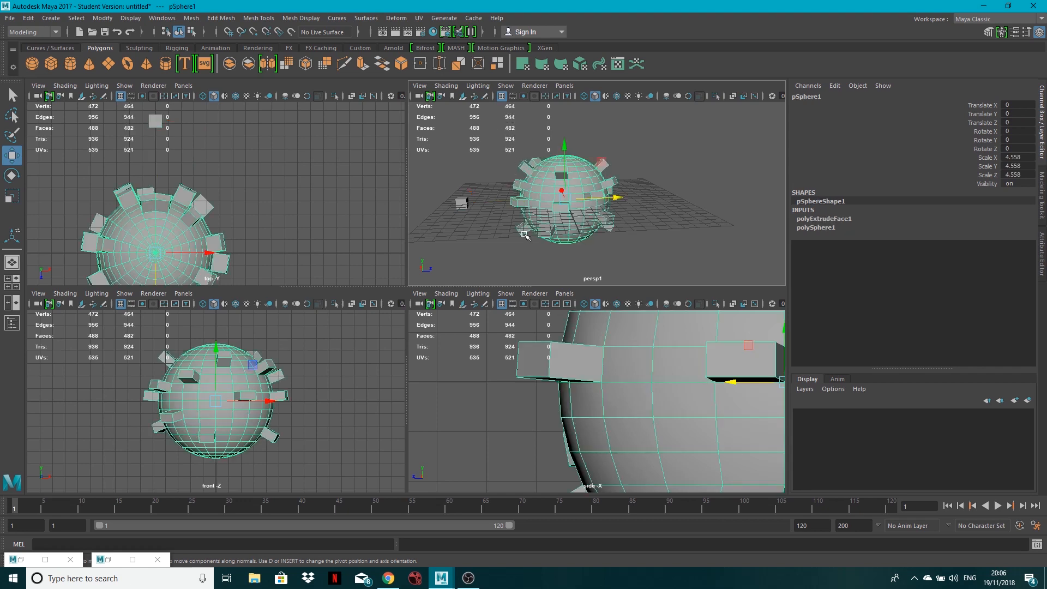
mouse_move(376, 227)
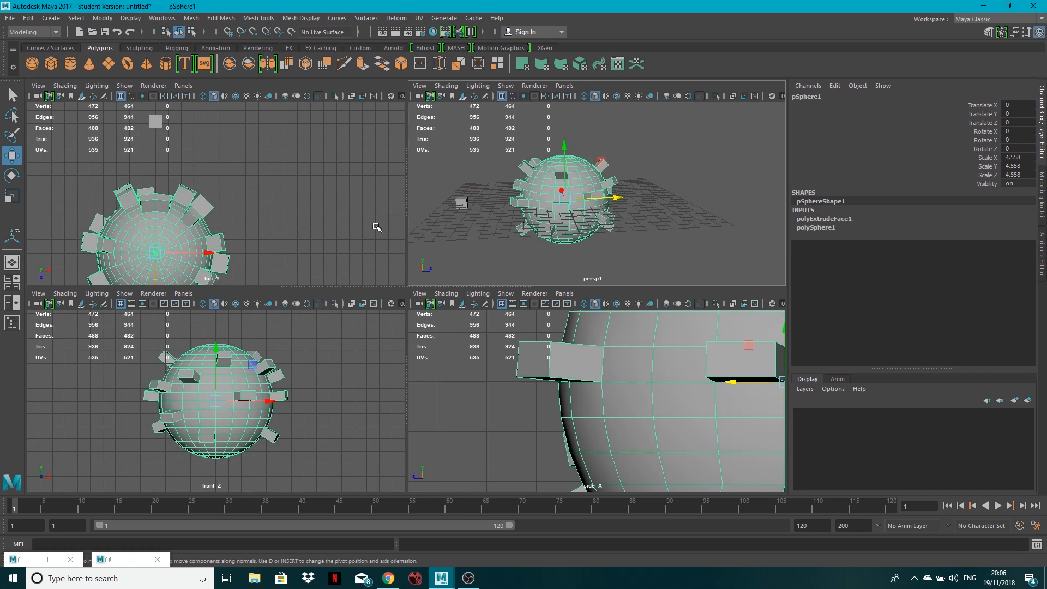